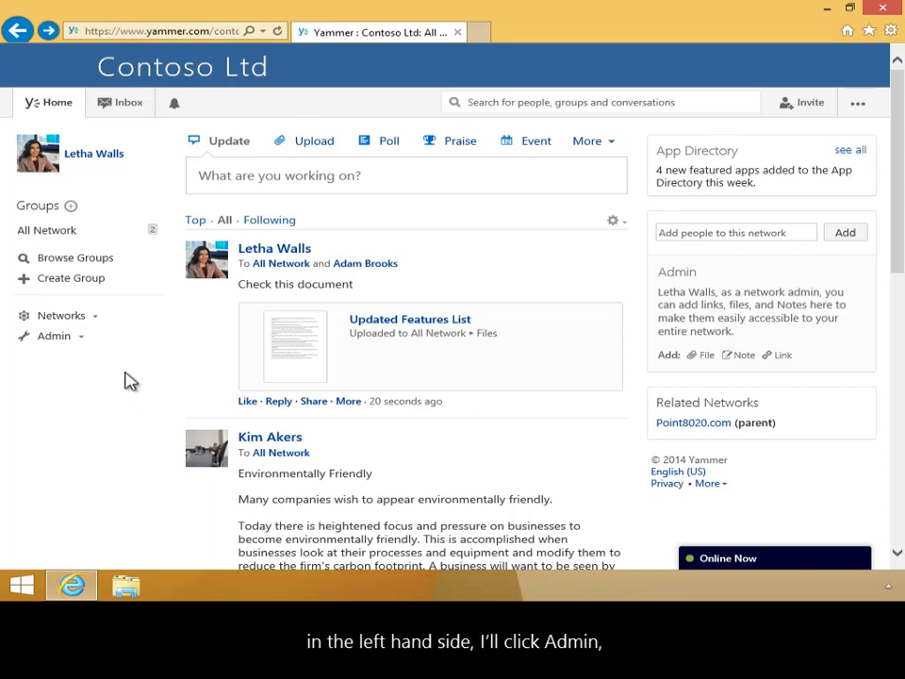
Open User Management under Admin to reach the Invite Users page.
click(54, 335)
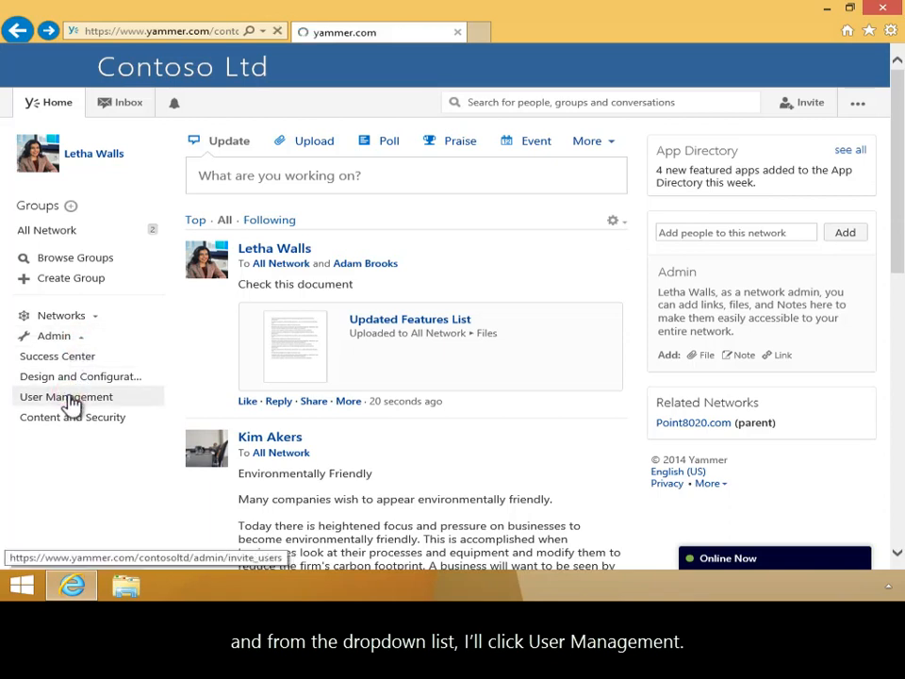
click(66, 396)
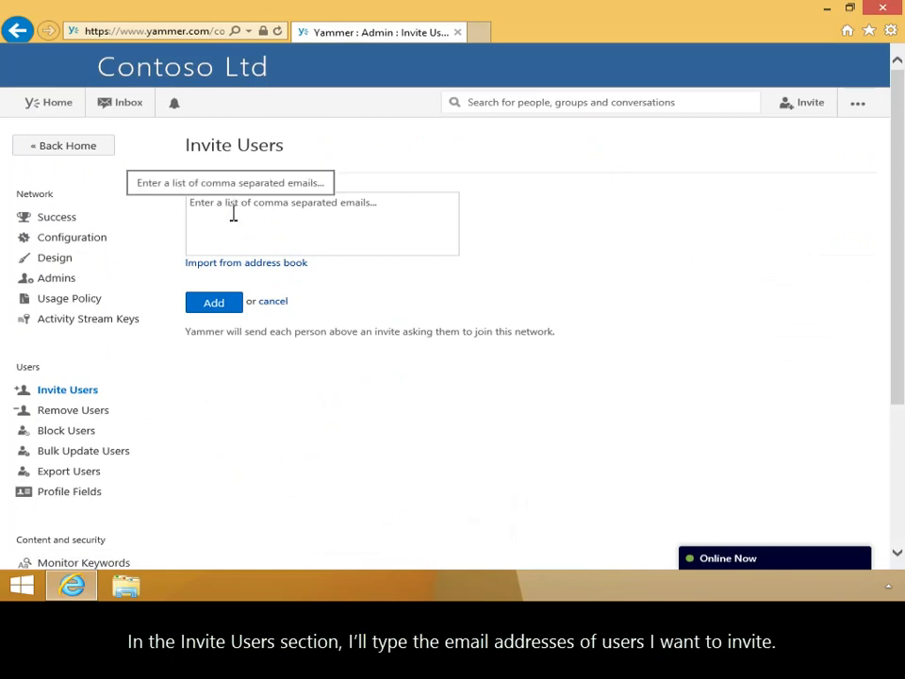
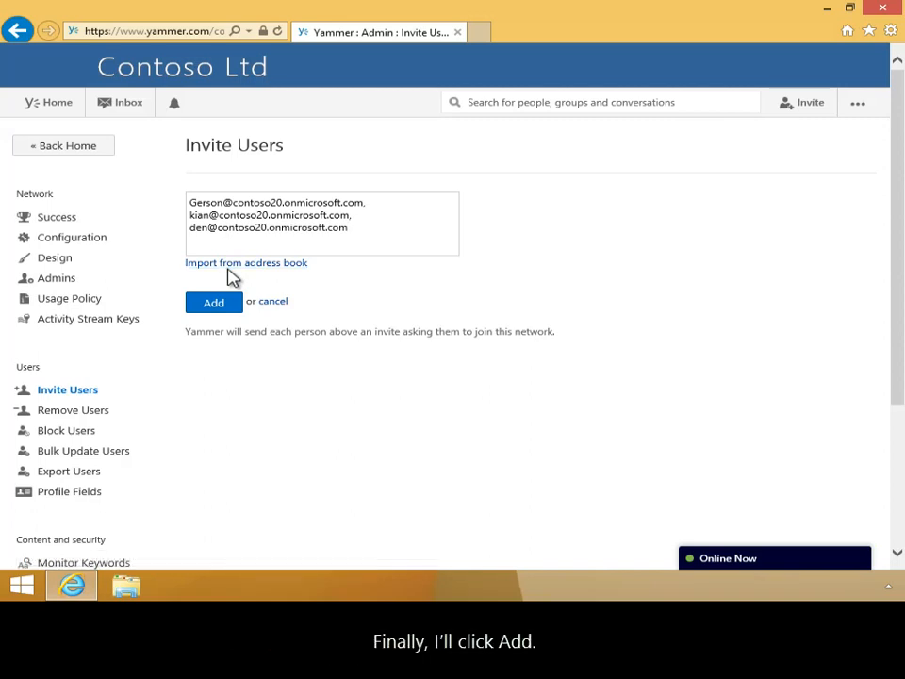
Submit the three addresses with Add until 'Your invitations have been sent' appears.
click(213, 302)
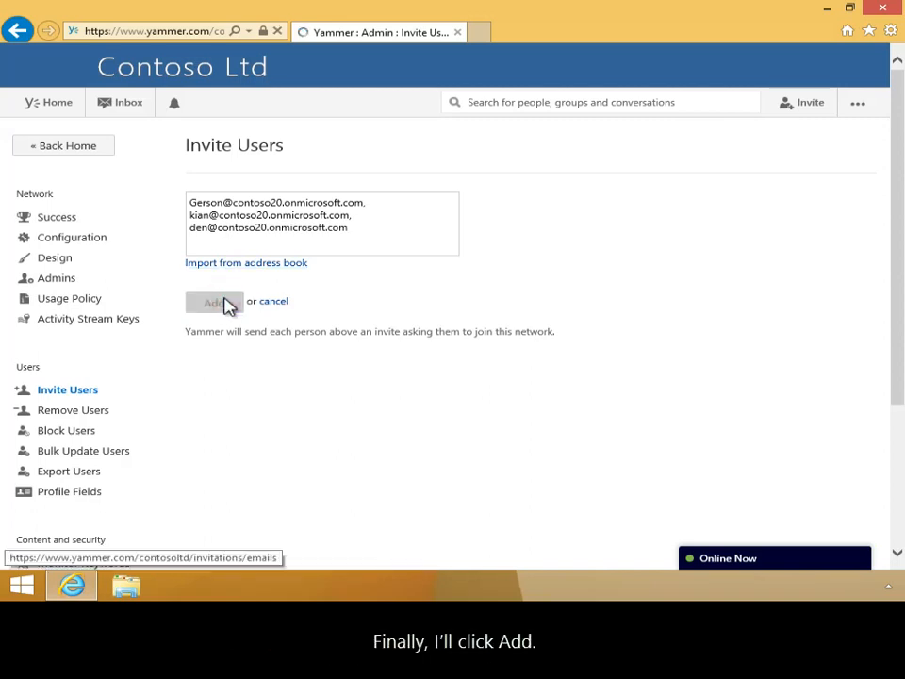
click(214, 300)
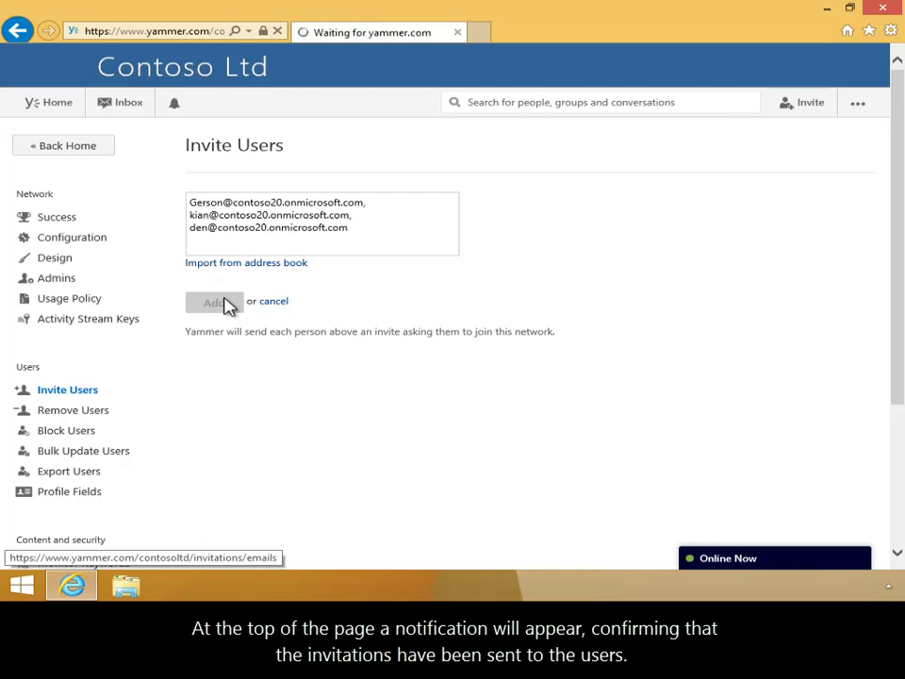
click(214, 301)
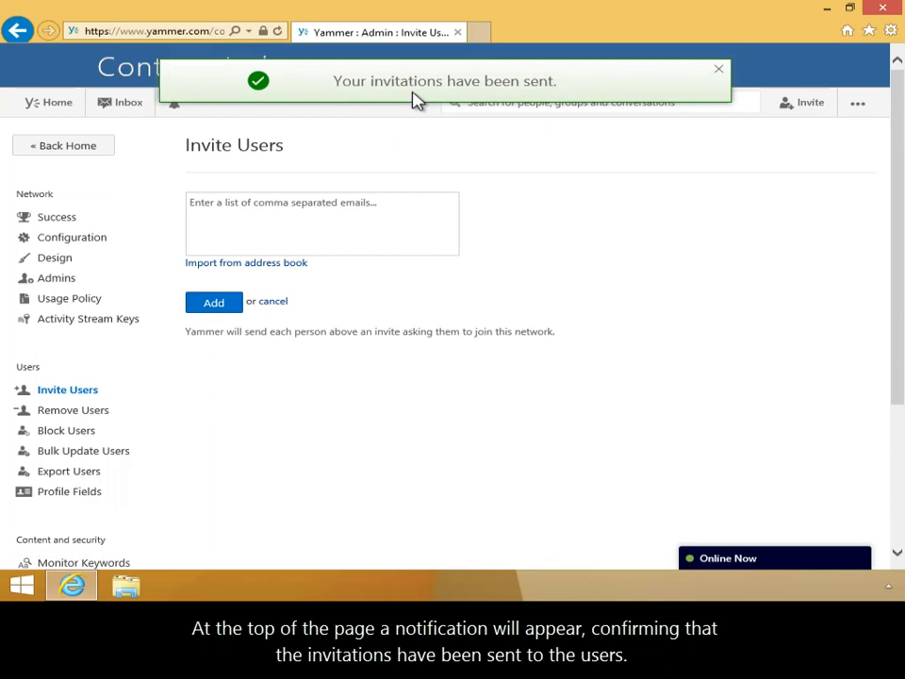
mouse_move(412, 149)
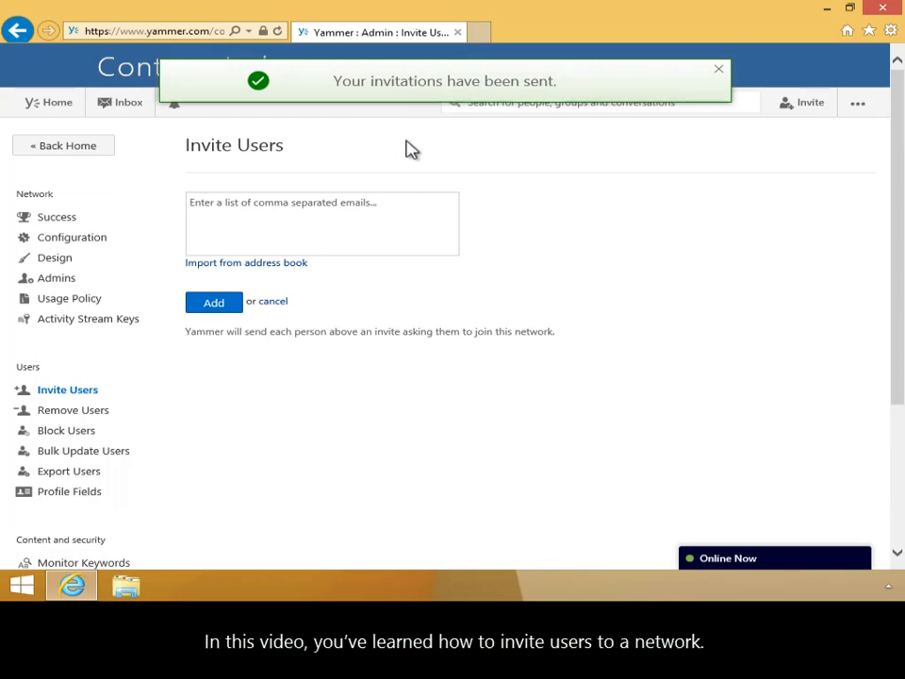